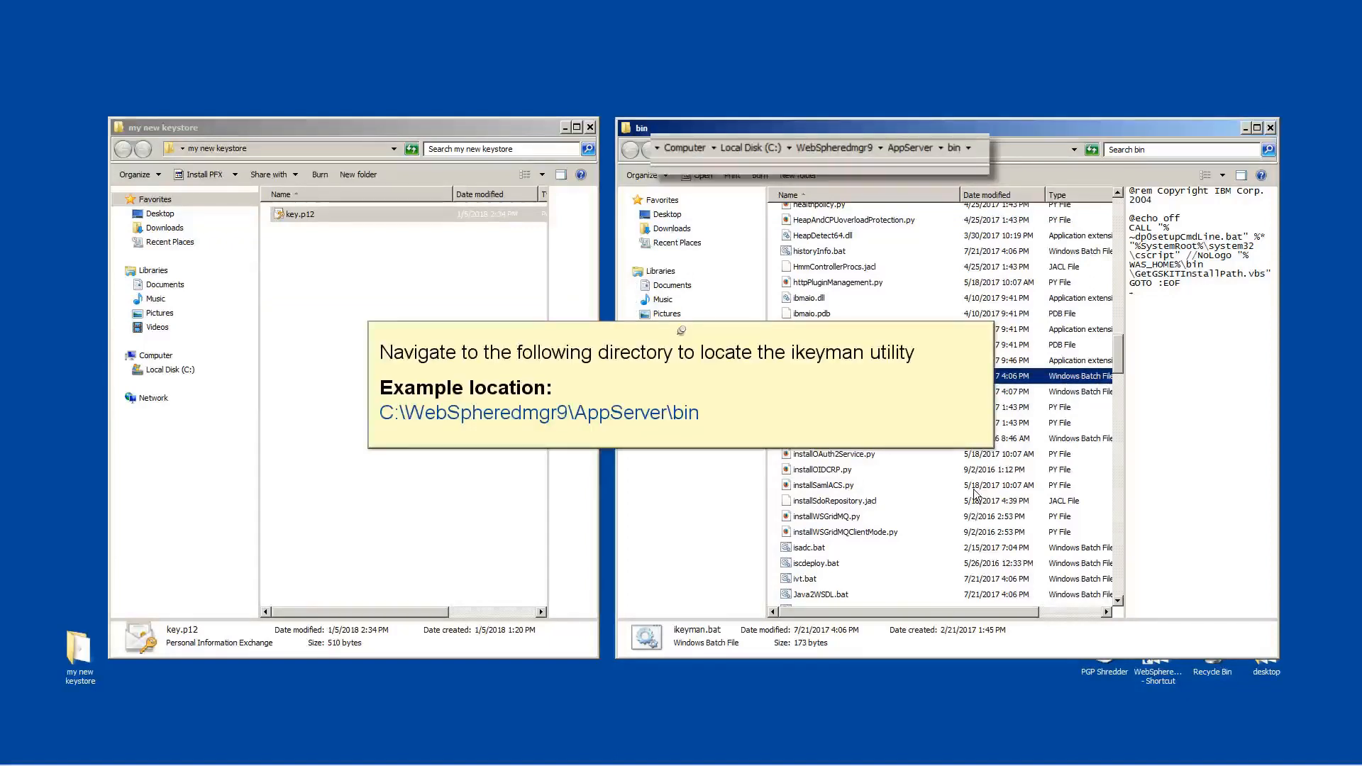
# Step: Launch ikeyman.bat from the C:\WebSpheredmgr9\AppServer\bin folder
pyautogui.click(812, 375)
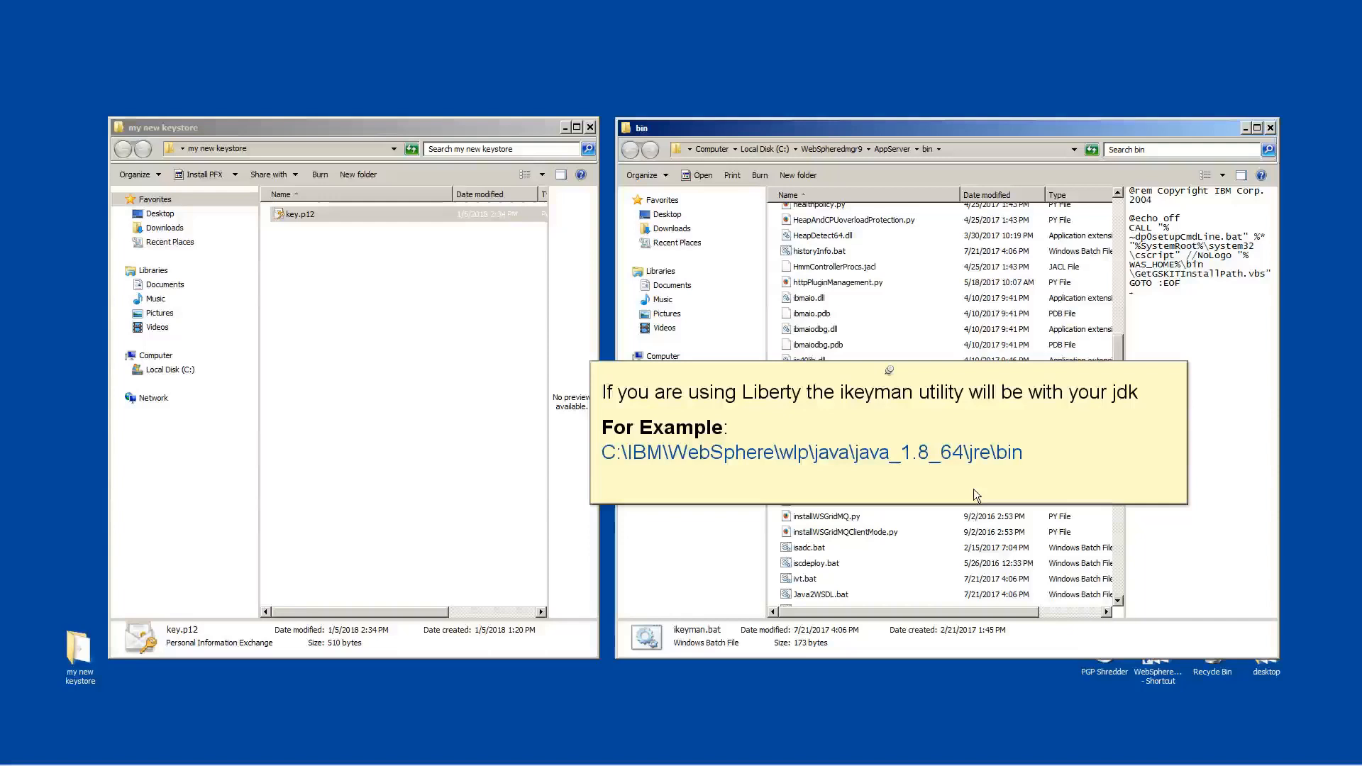
pyautogui.click(811, 375)
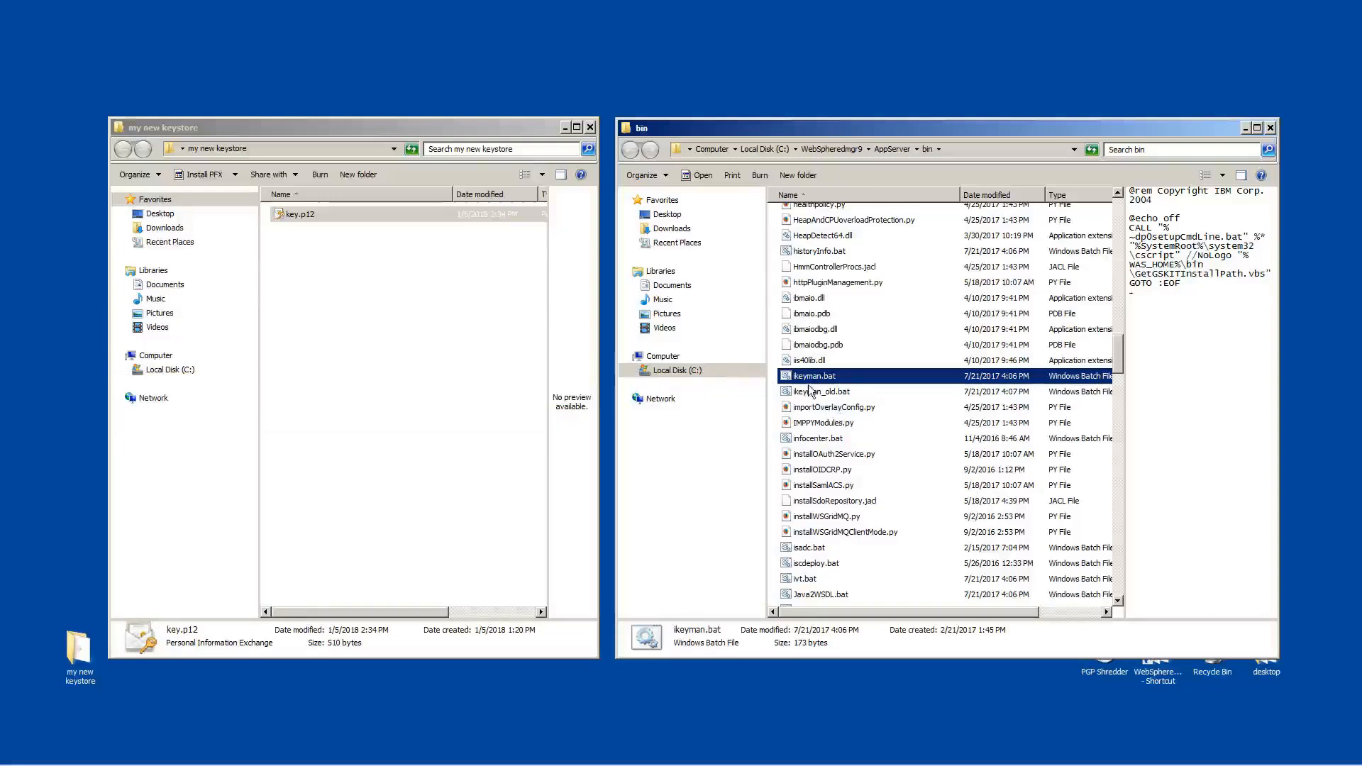
pyautogui.doubleClick(813, 375)
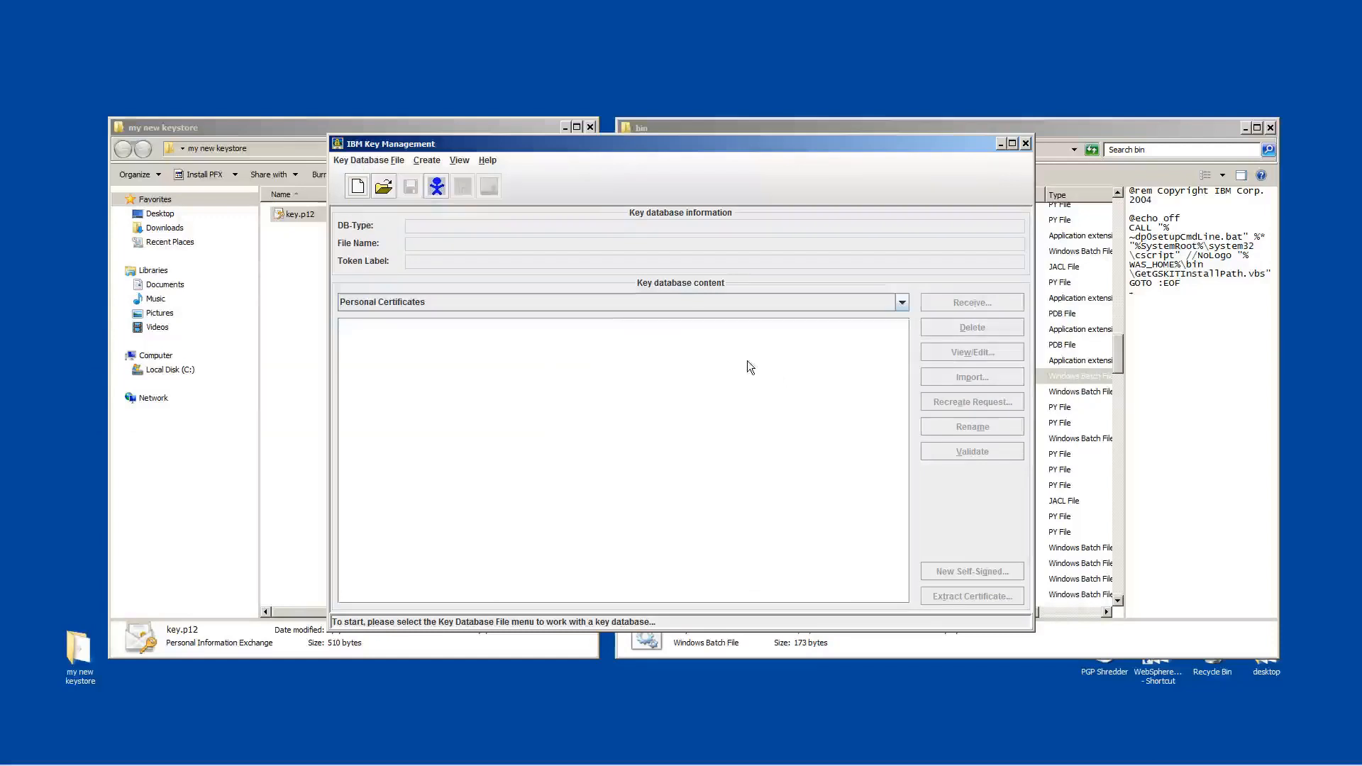
# Step: Open key database key.p12 as type PKCS12 and supply its password
pyautogui.click(369, 160)
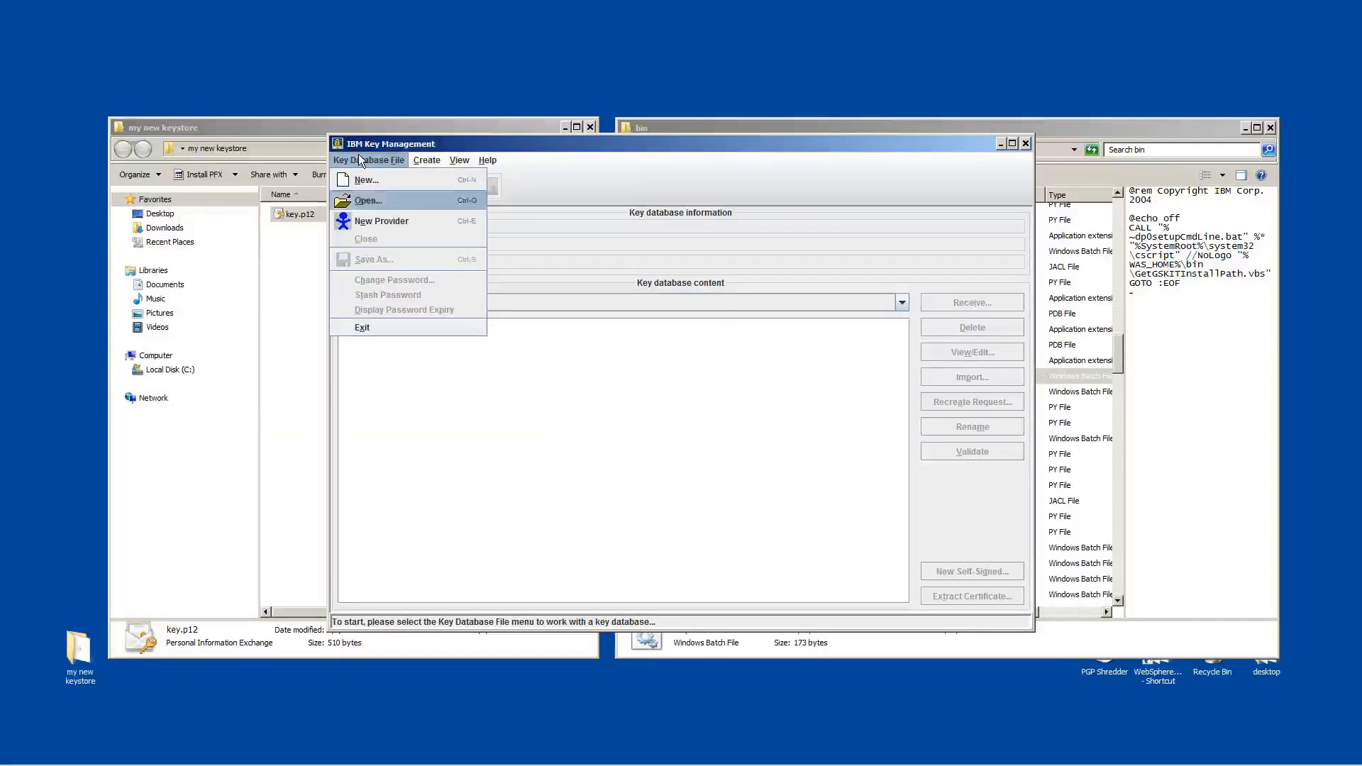
pyautogui.moveTo(362, 185)
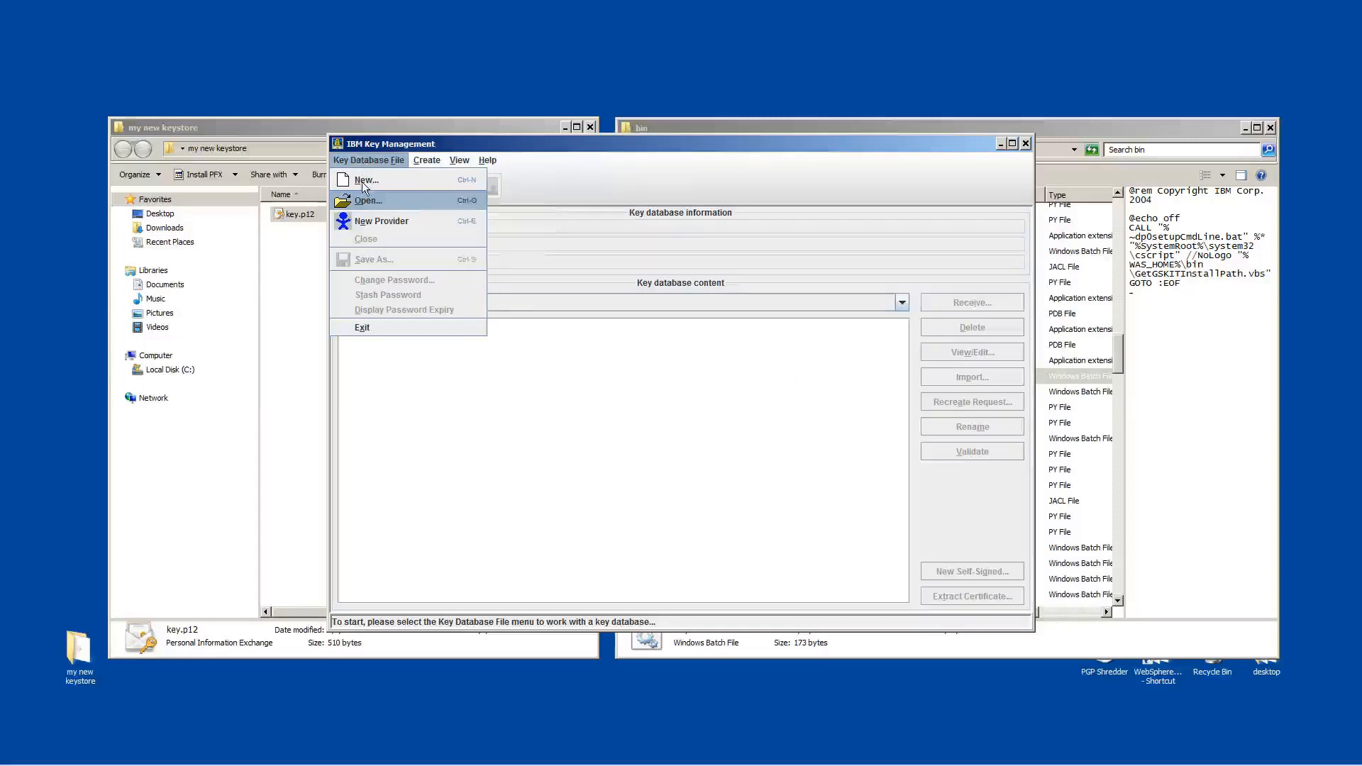
pyautogui.click(369, 200)
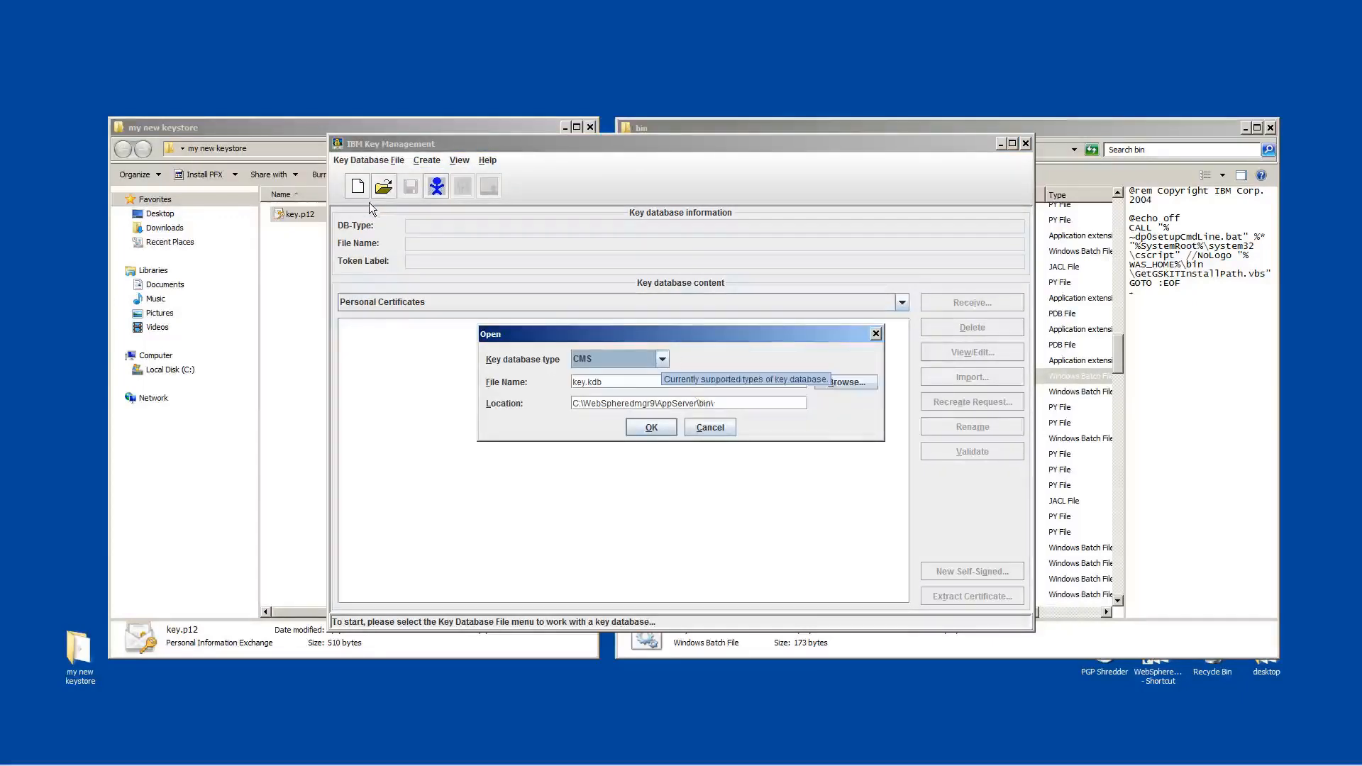
pyautogui.click(662, 359)
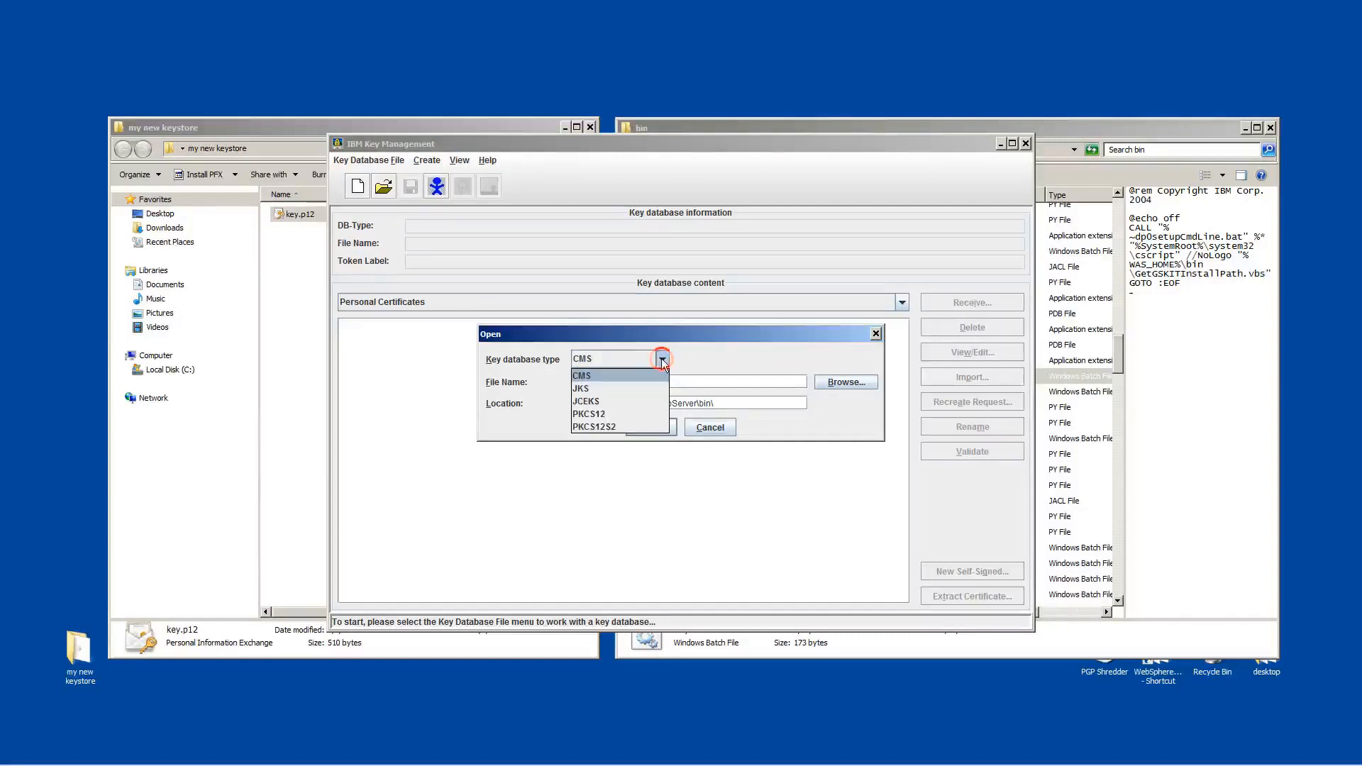
pyautogui.click(589, 413)
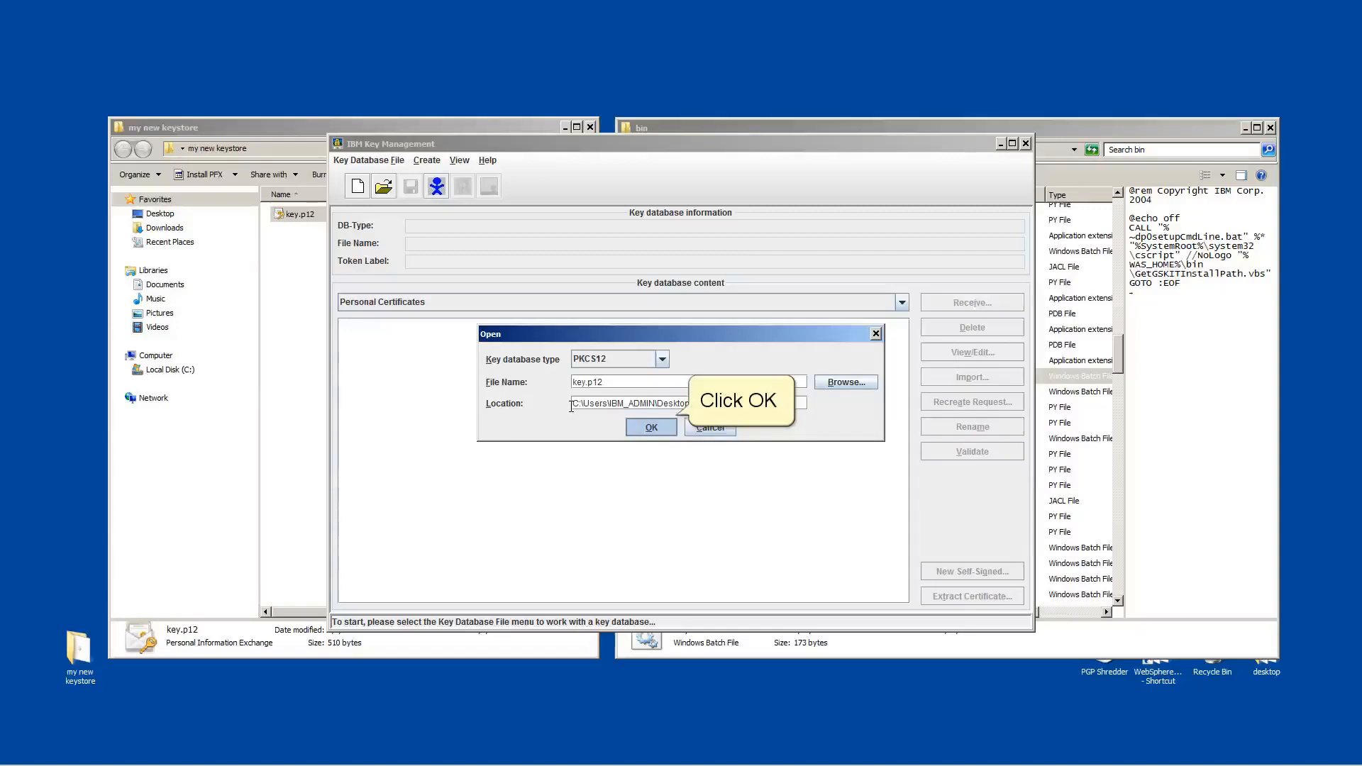
pyautogui.click(652, 427)
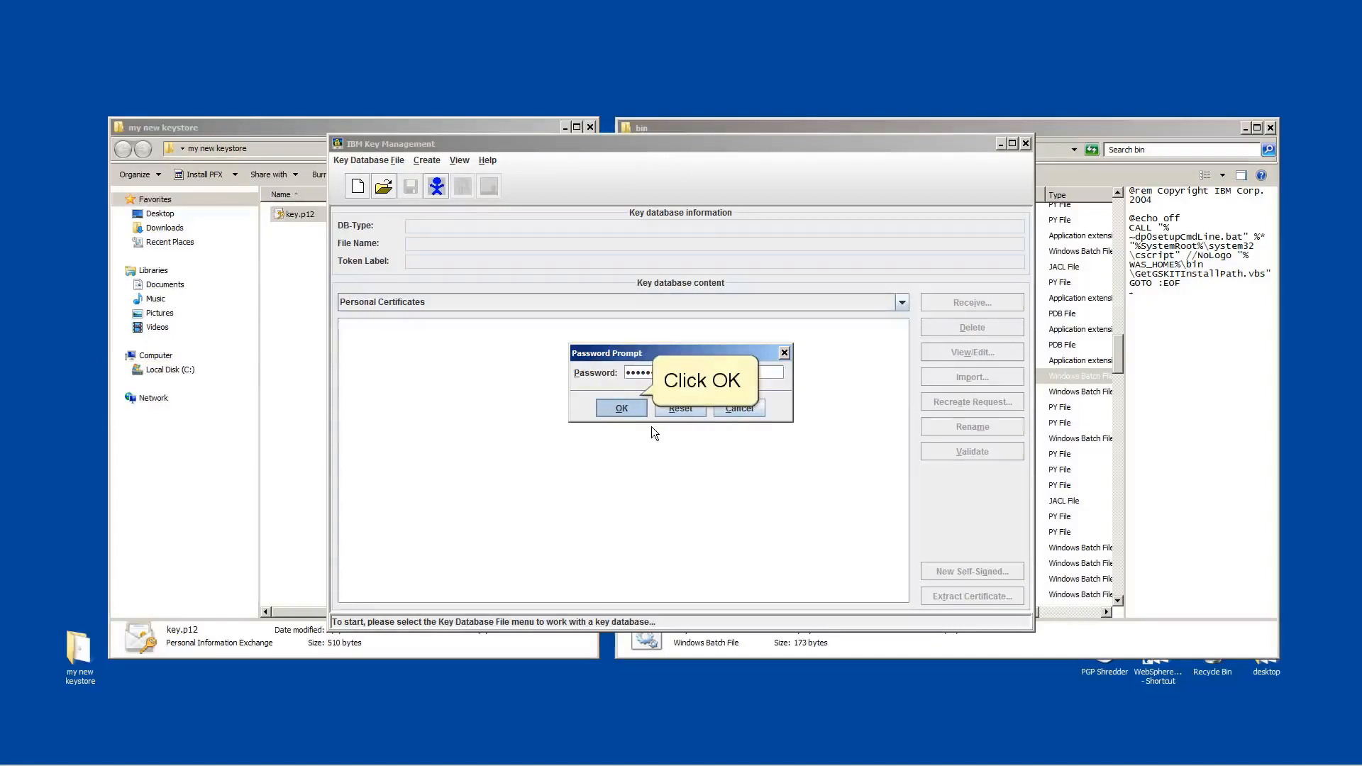
pyautogui.click(620, 409)
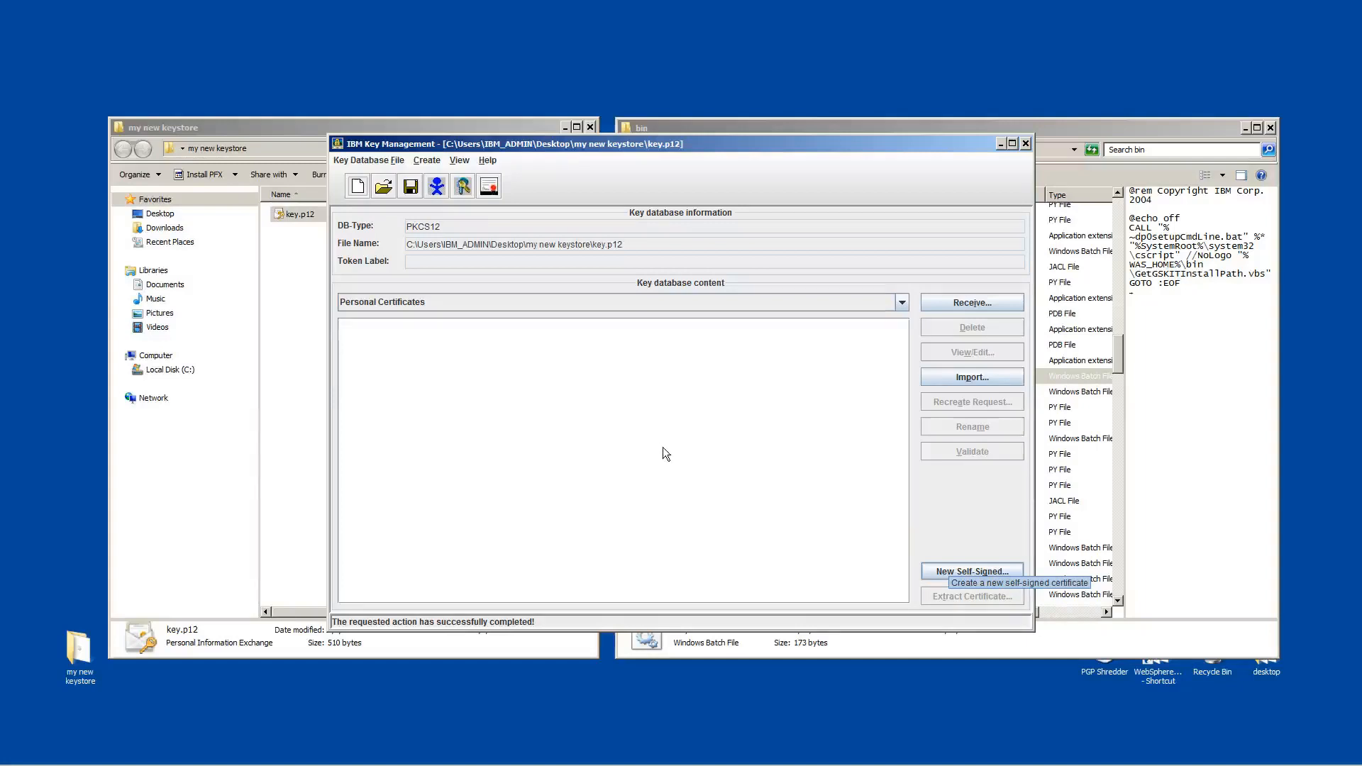
# Step: Begin a new self-signed certificate with key size 2048 and signature algorithm SHA256WithRSA
pyautogui.click(971, 571)
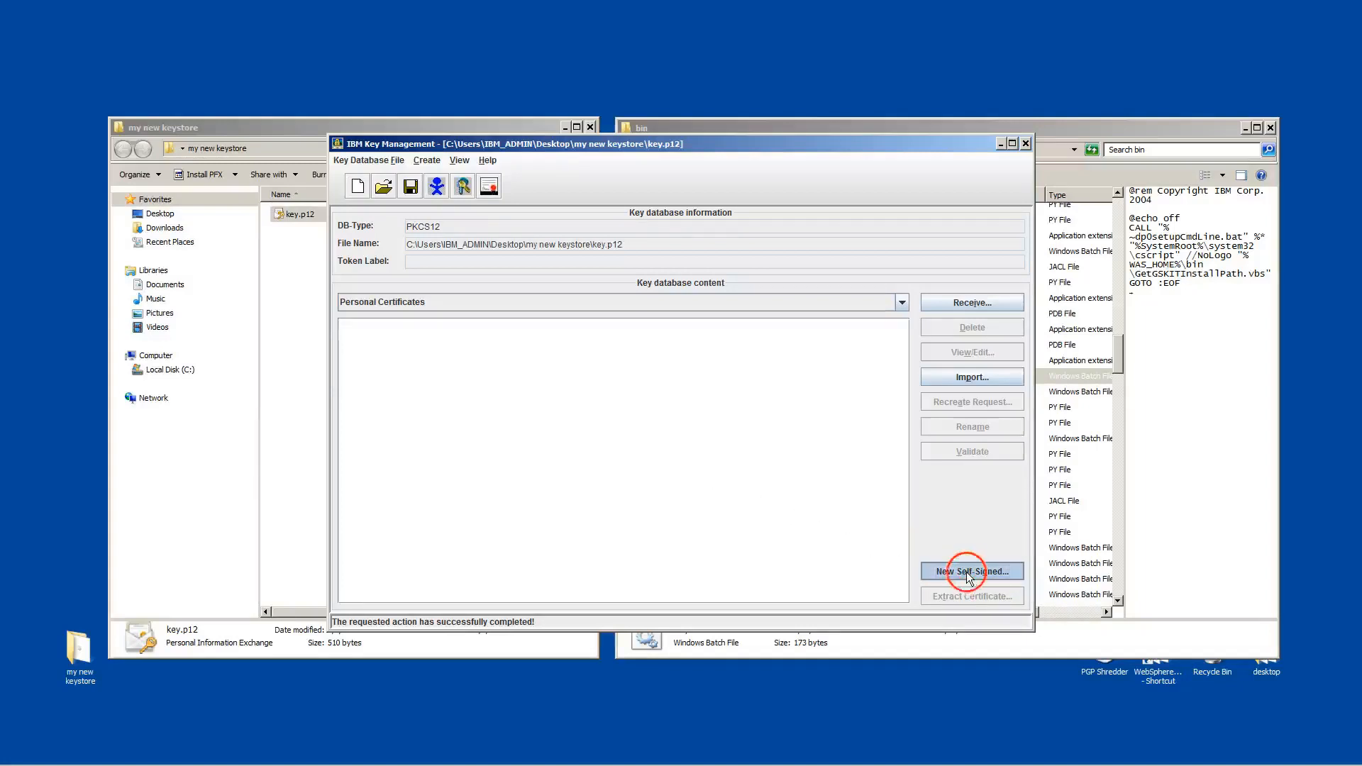
pyautogui.click(971, 570)
pyautogui.write('selfsigned_cert')
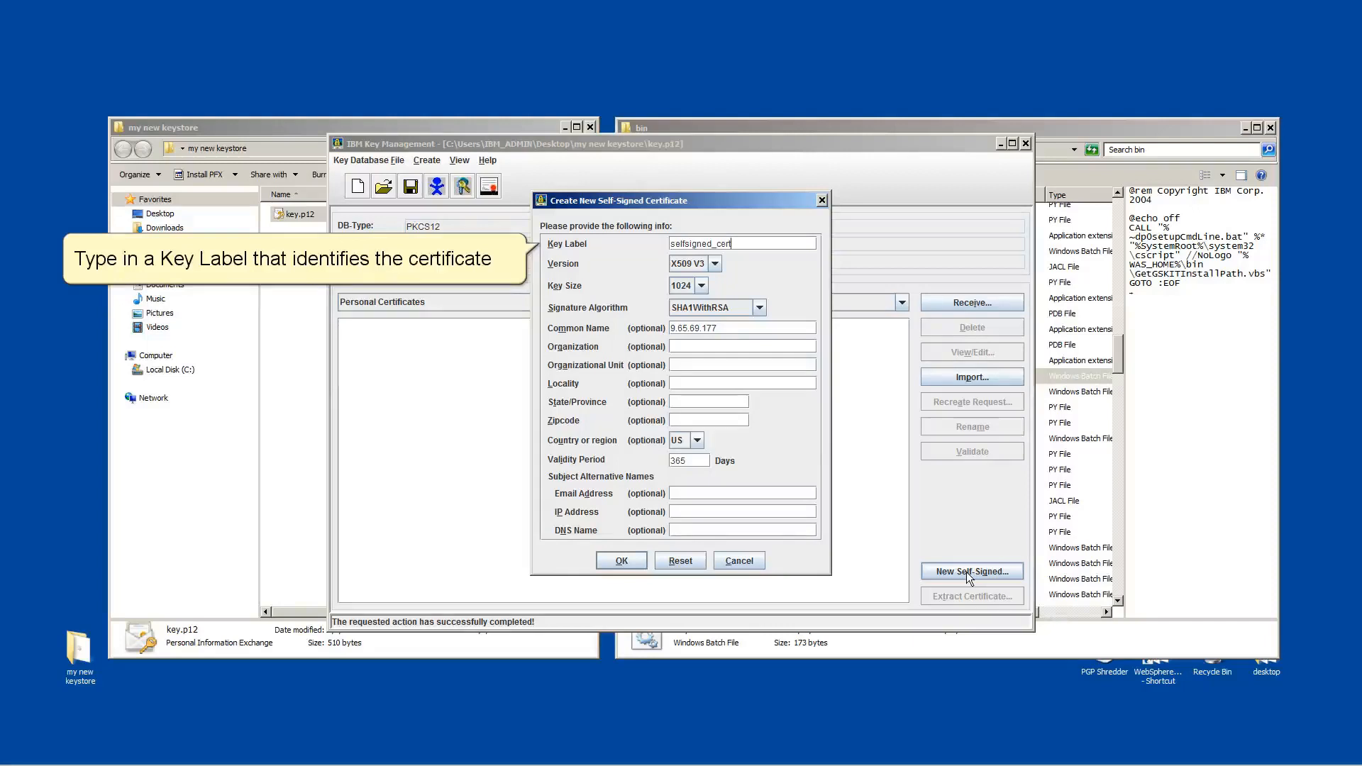
pyautogui.moveTo(686, 285)
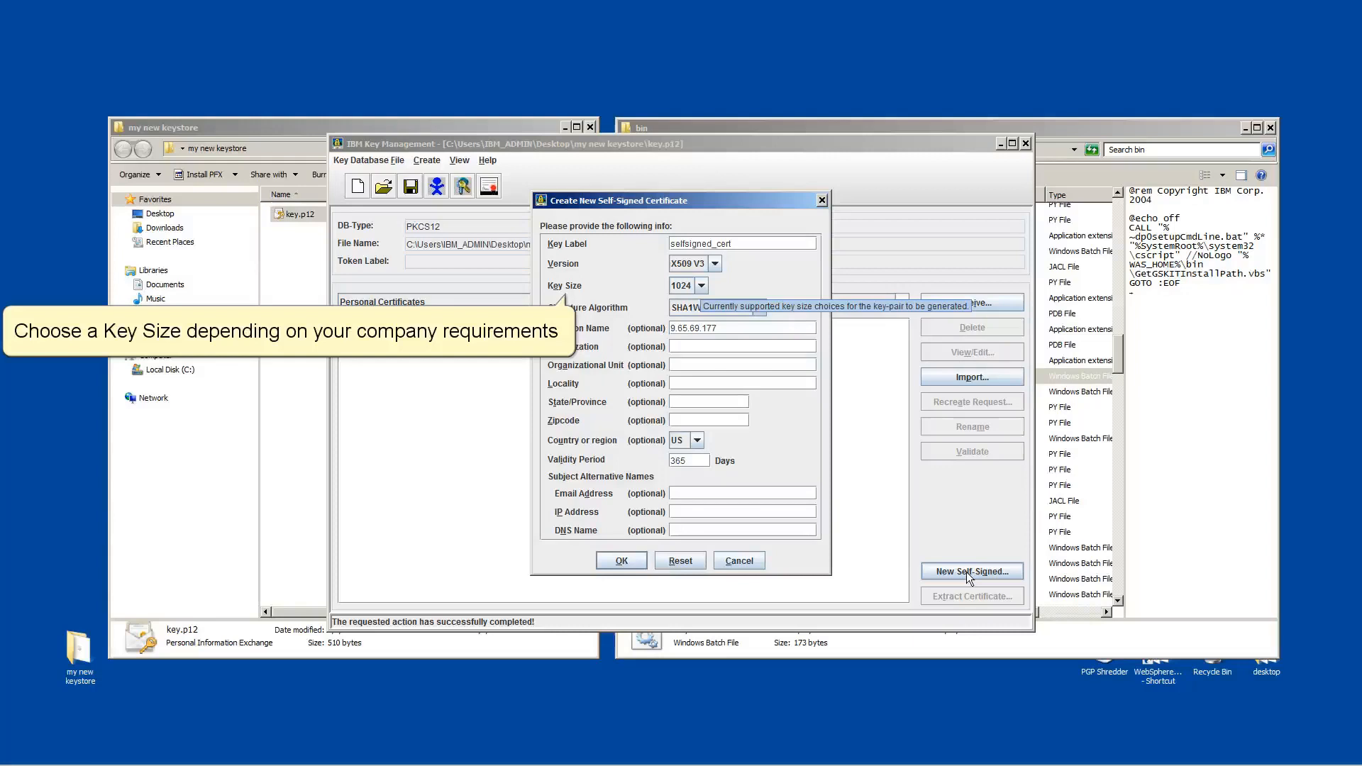
pyautogui.click(701, 285)
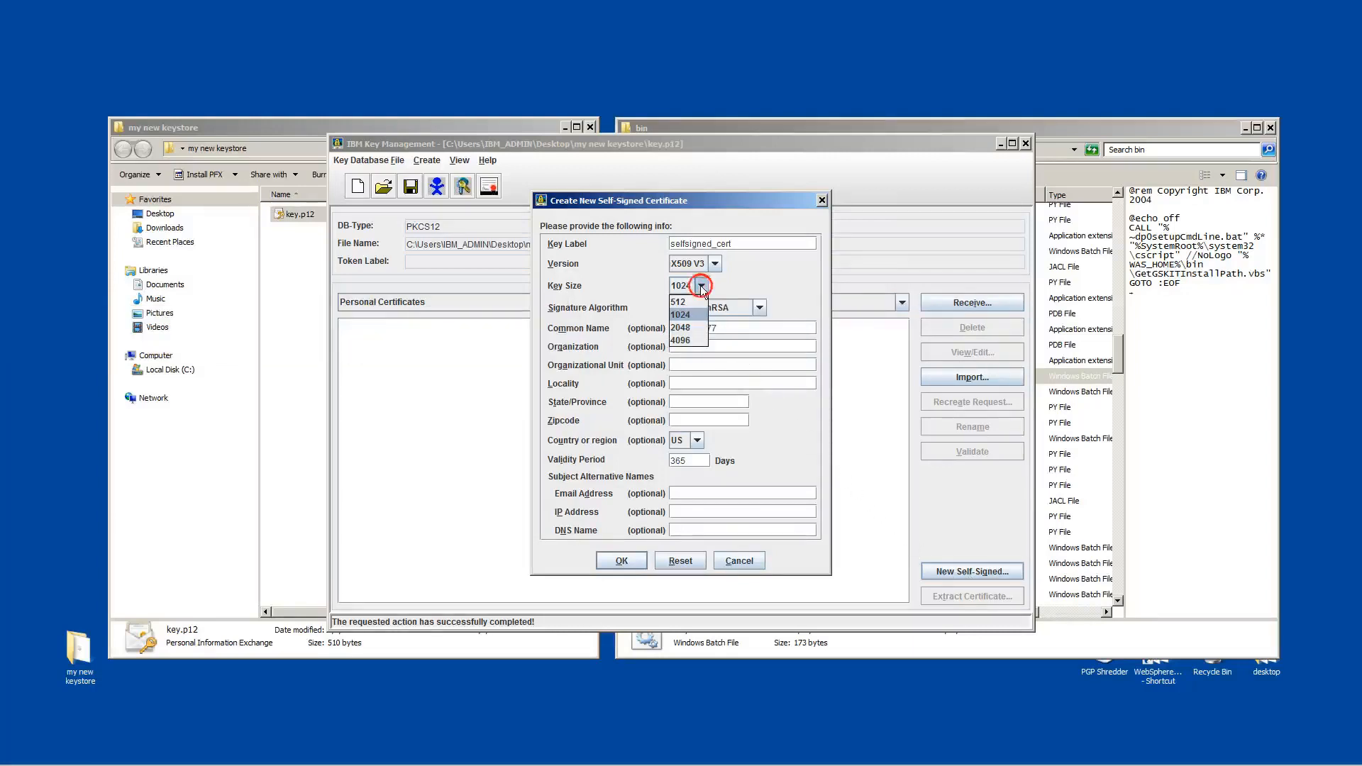
pyautogui.click(681, 328)
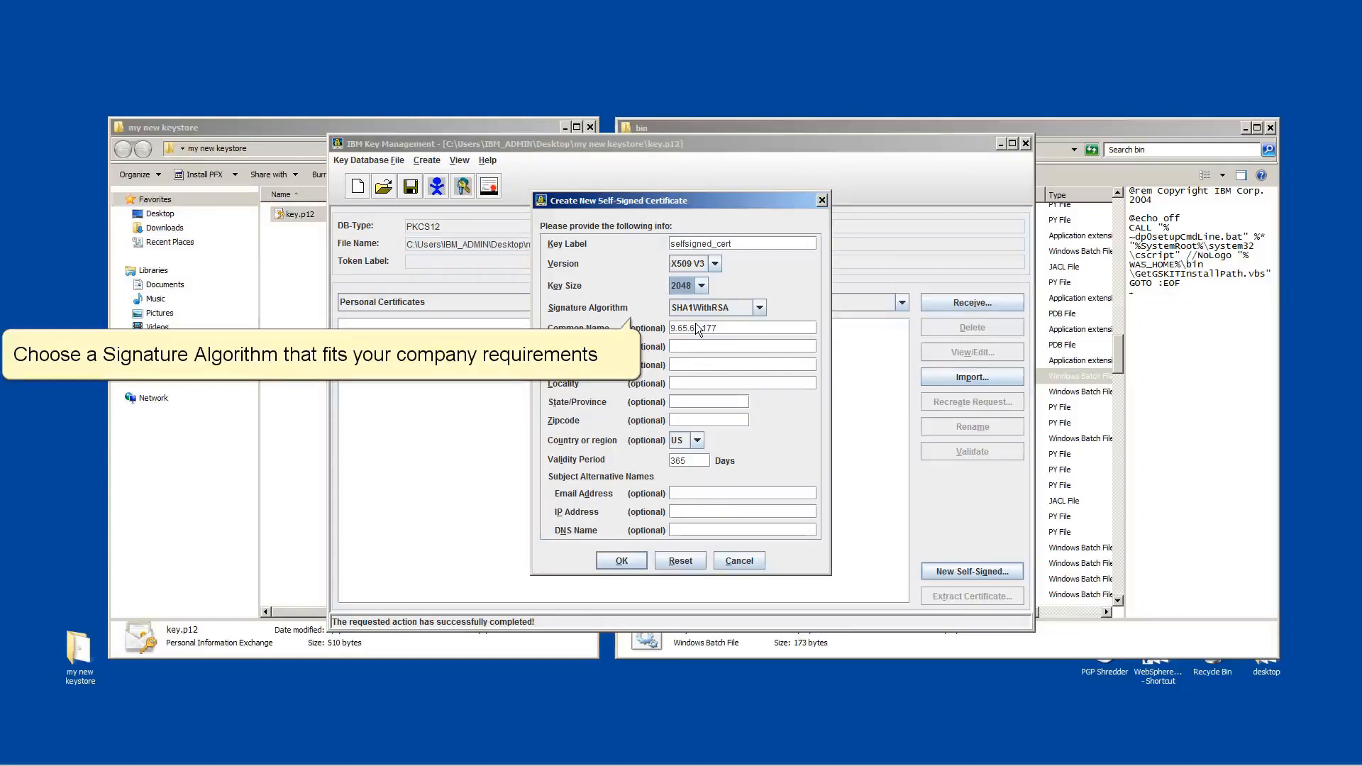
pyautogui.click(758, 307)
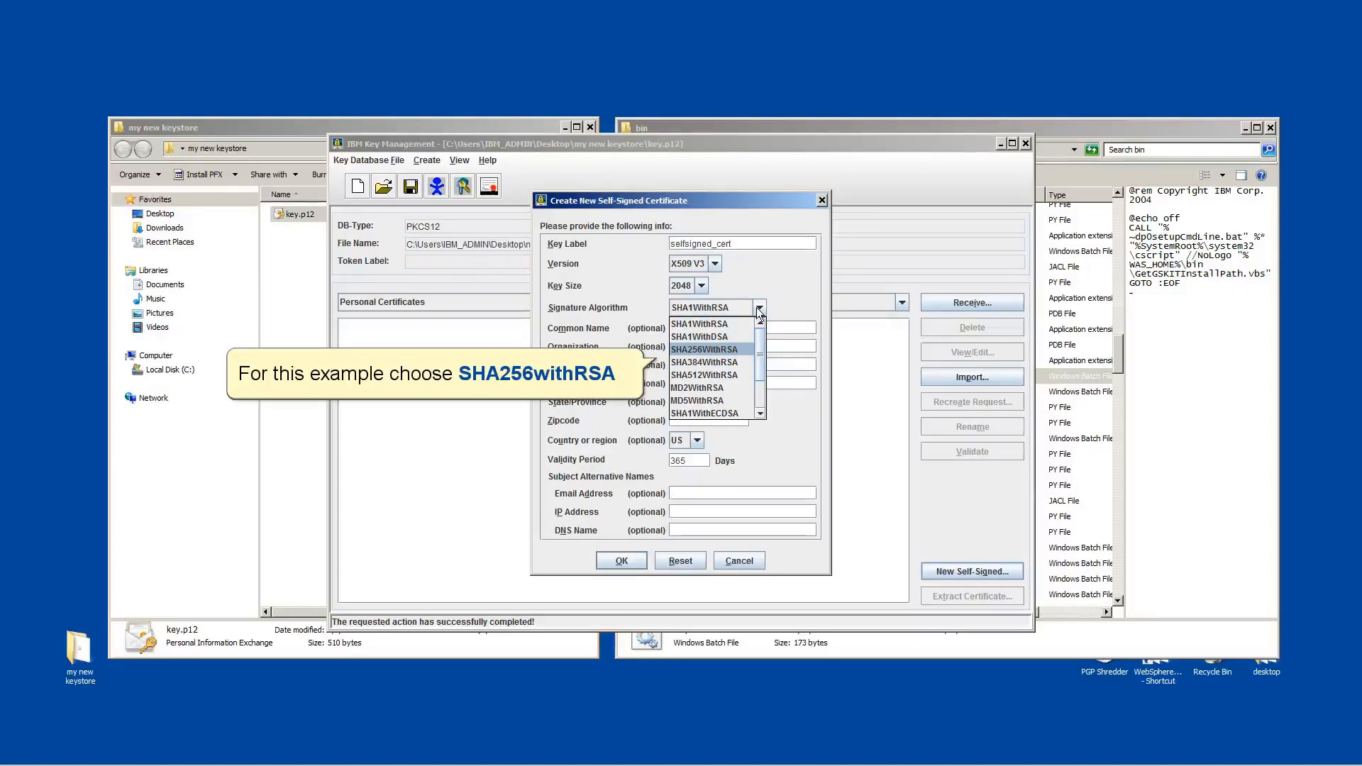
pyautogui.click(704, 349)
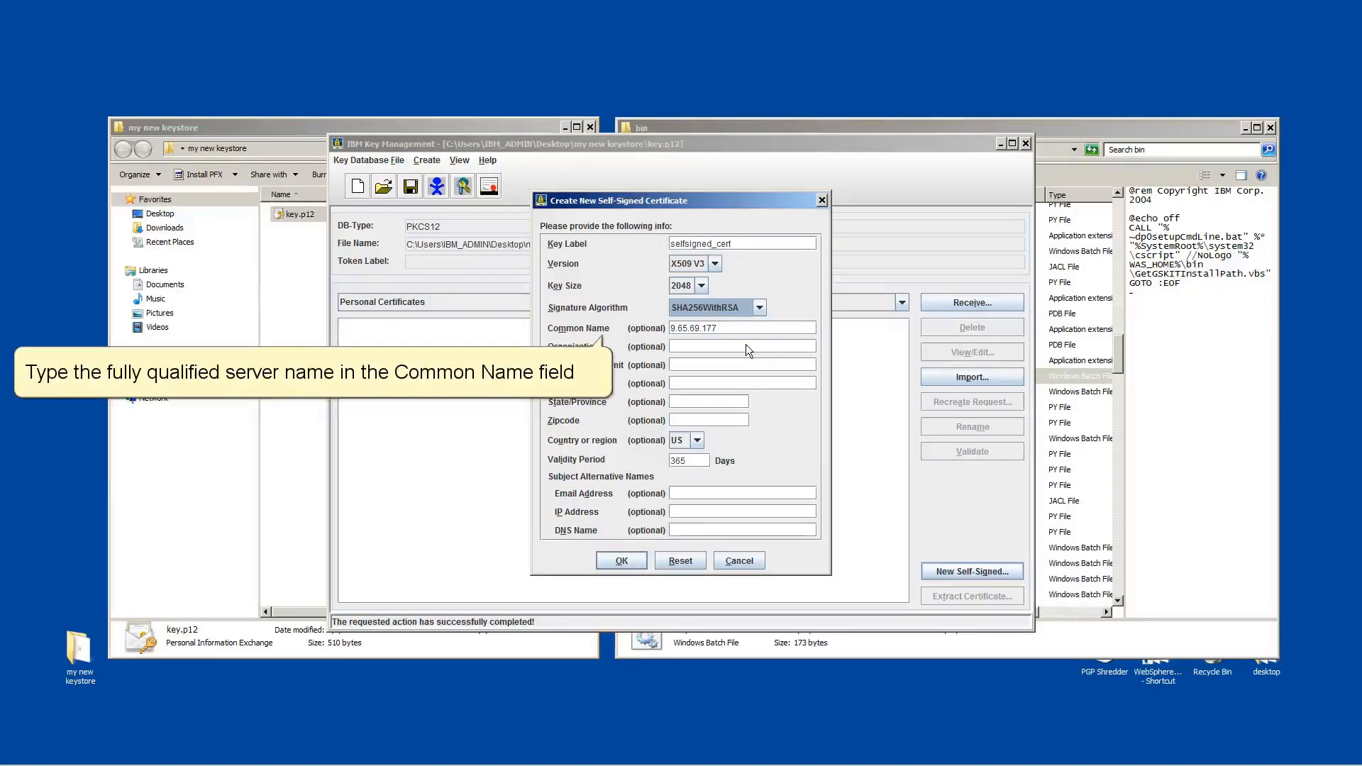
# Step: Create the certificate for myservername.ibm.com, organization IBM, and view selfsigned_cert's details
pyautogui.click(738, 328)
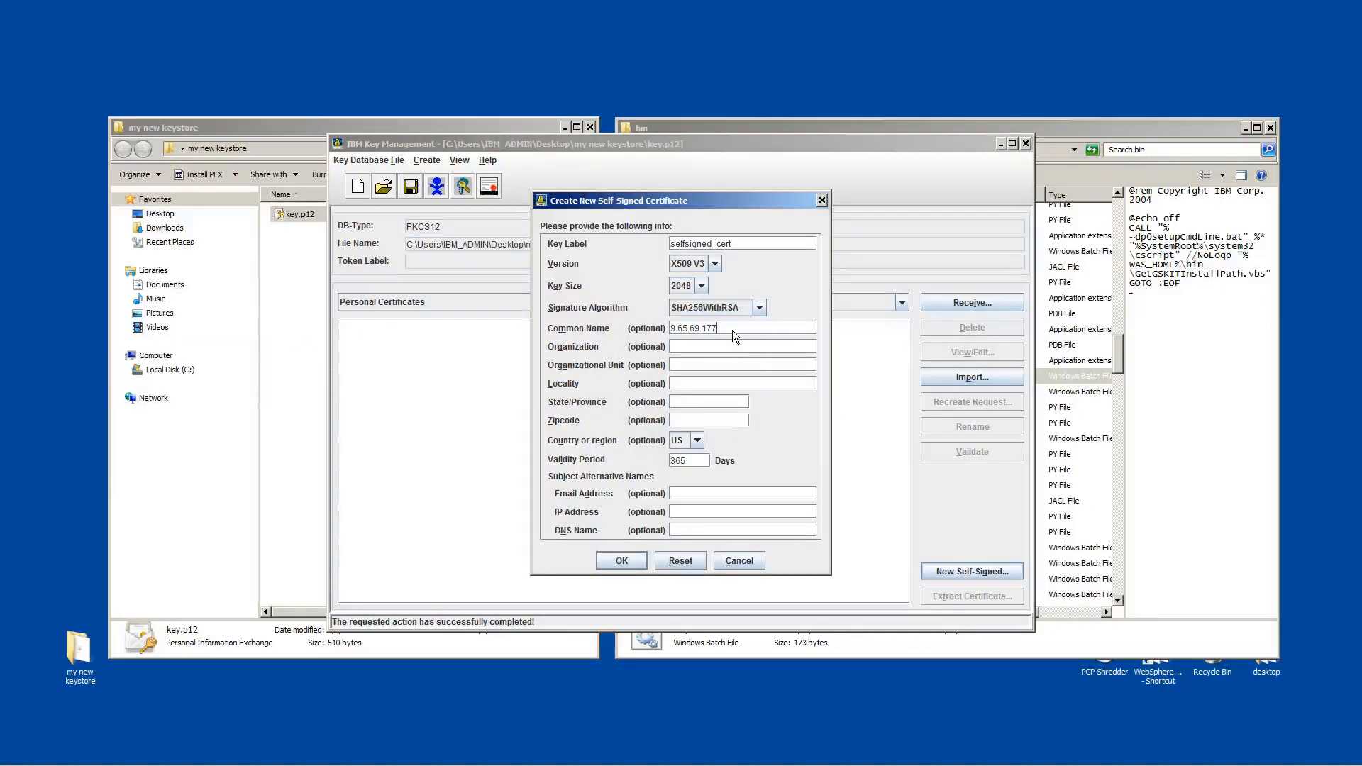
pyautogui.write('myservername.ibm.com')
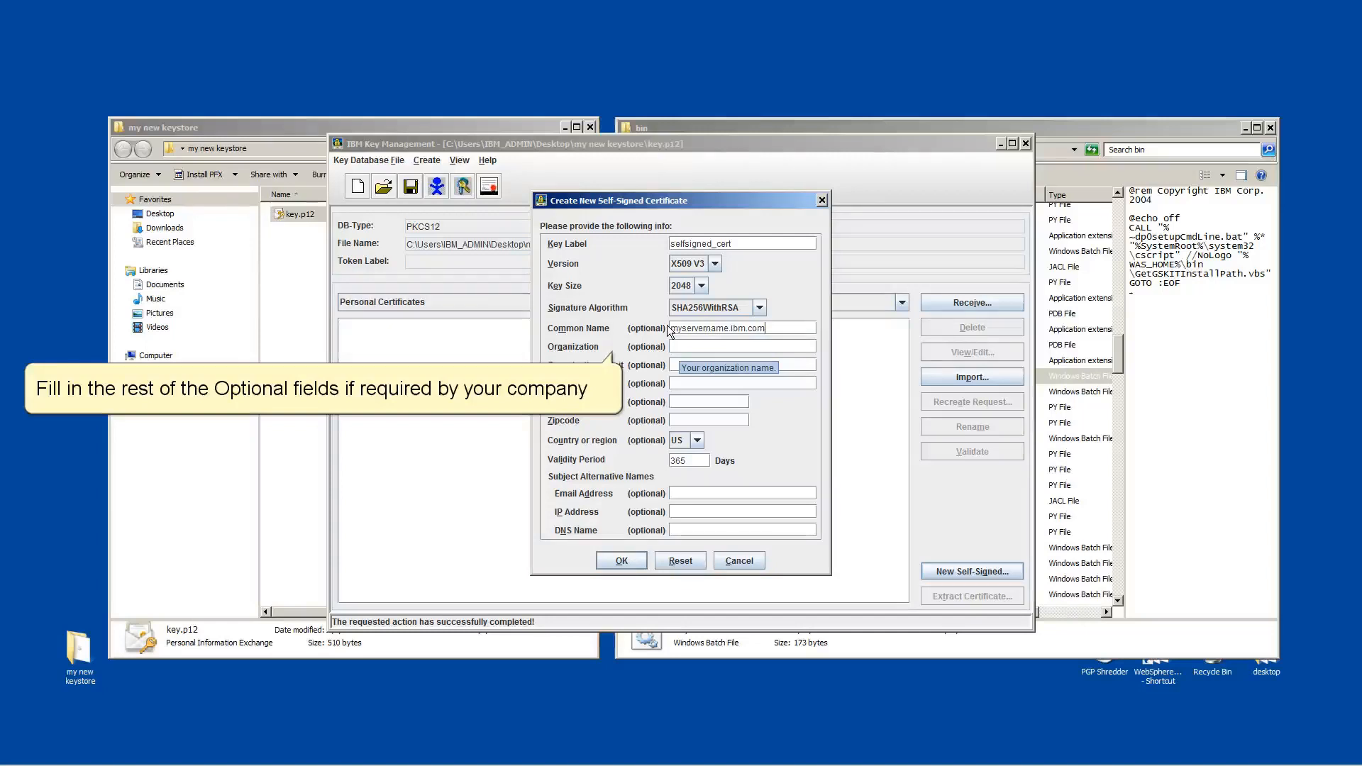
pyautogui.write('IBM')
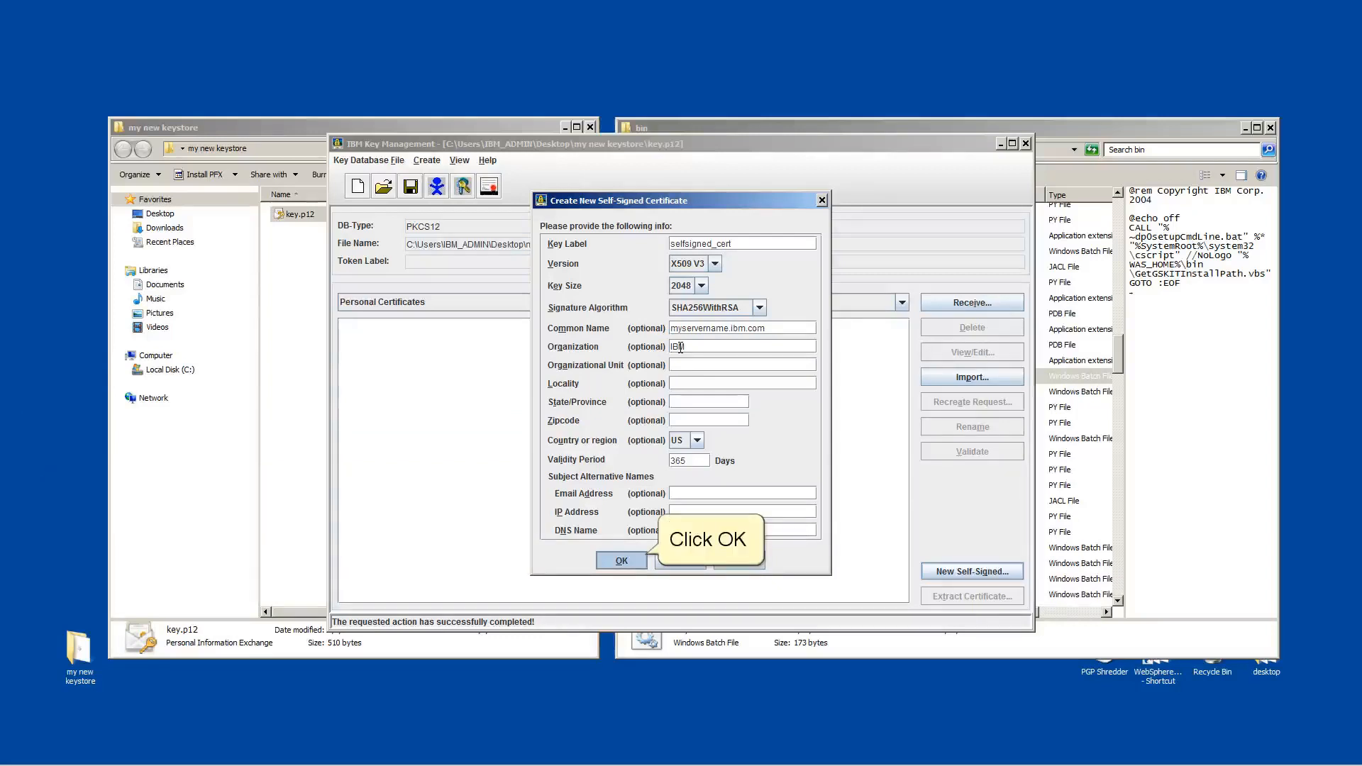
pyautogui.click(622, 560)
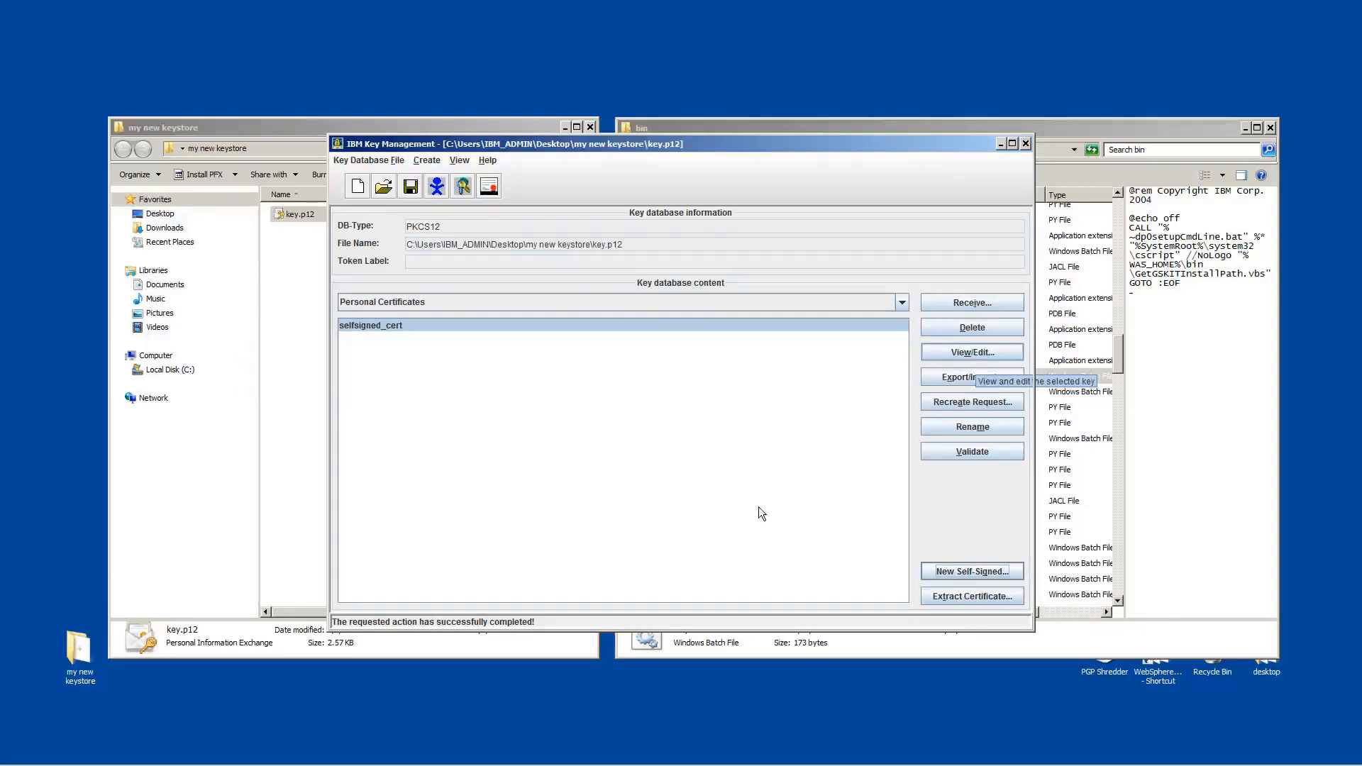
pyautogui.click(971, 352)
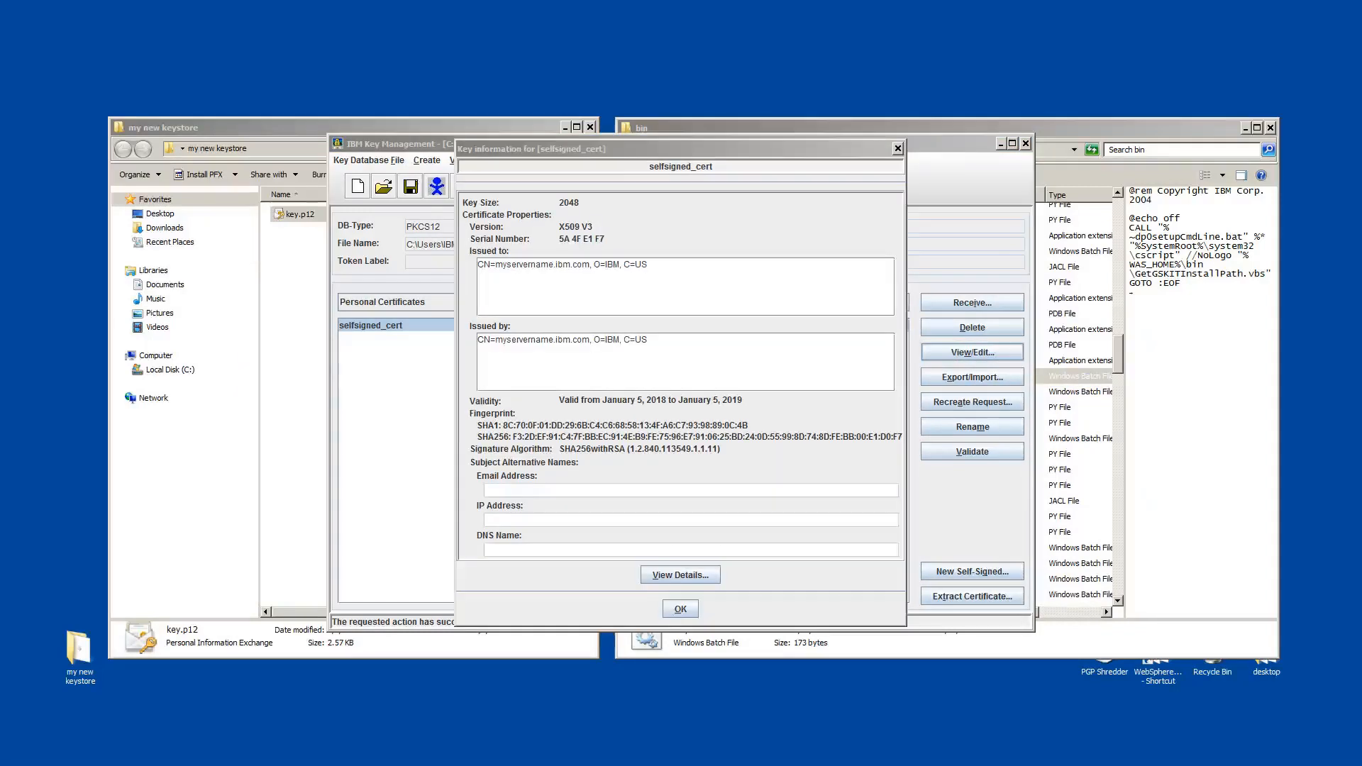